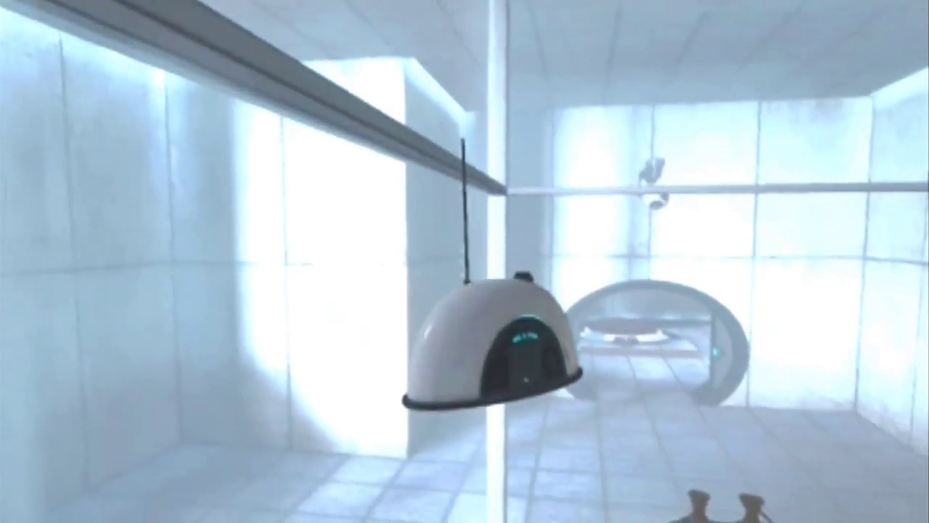
{"action": "mouse_move", "coordinate": [464, 261]}
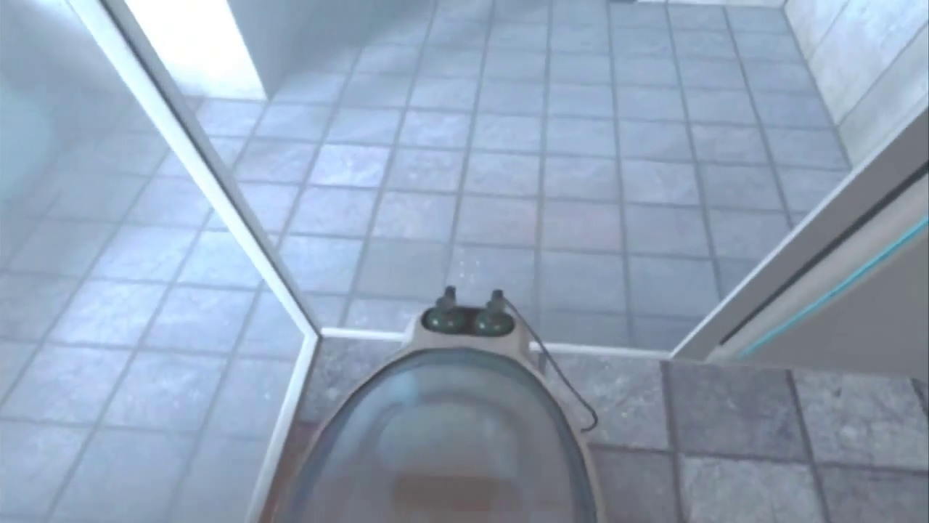
{"action": "mouse_move", "coordinate": [465, 261]}
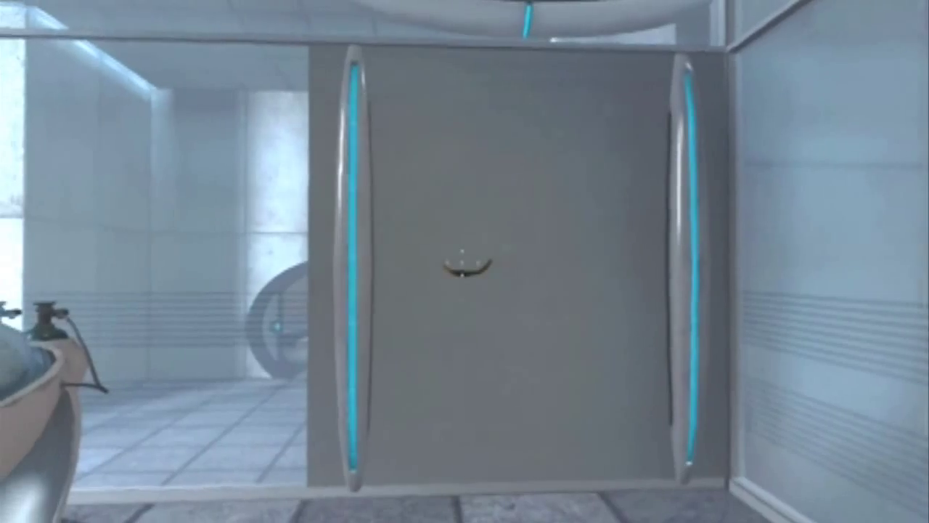
{"action": "mouse_move", "coordinate": [464, 261]}
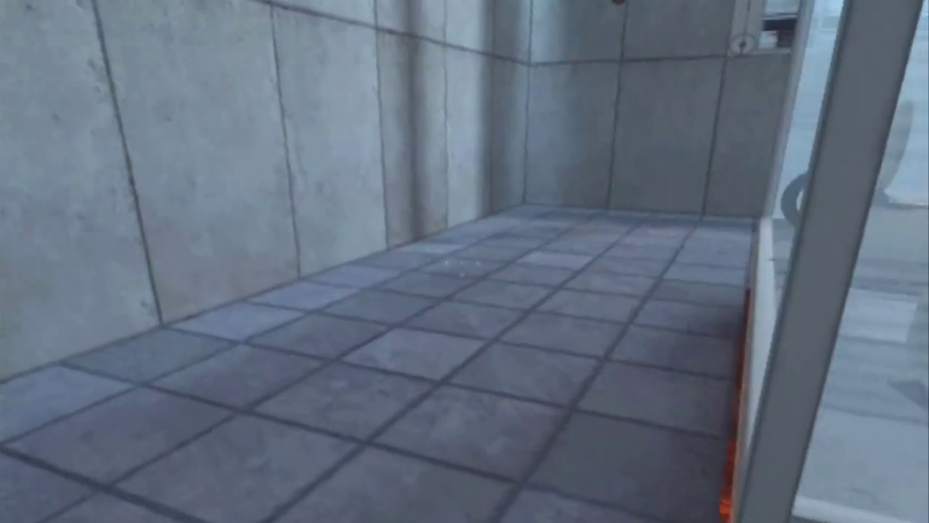
{"action": "mouse_move", "coordinate": [464, 262]}
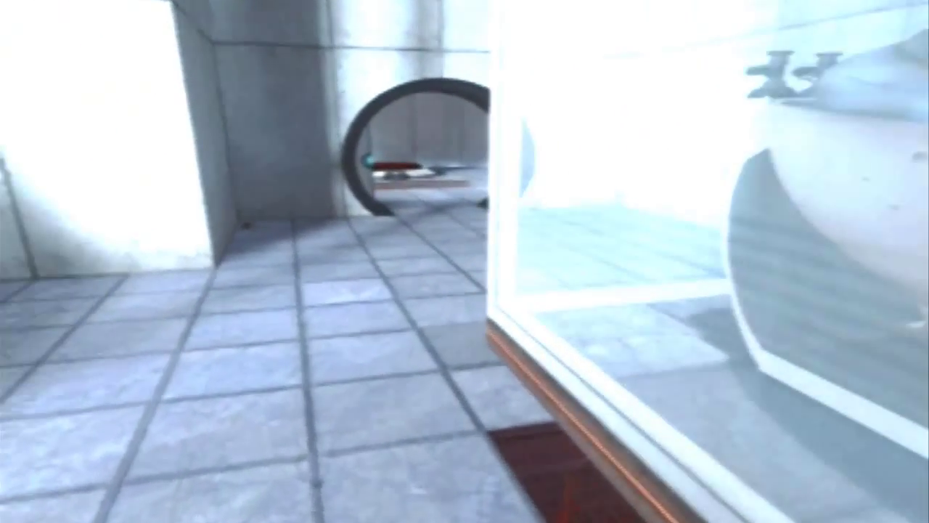
{"action": "mouse_move", "coordinate": [465, 262]}
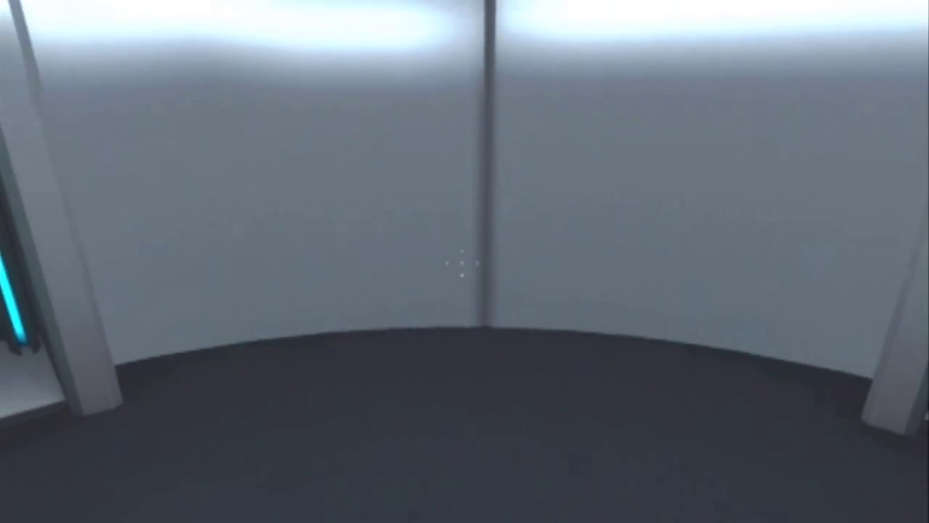
{"action": "mouse_move", "coordinate": [465, 262]}
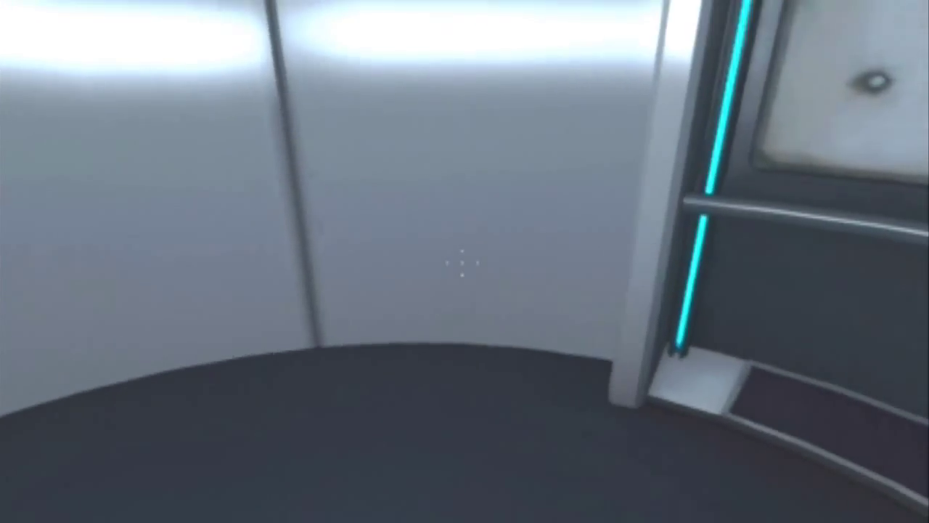
{"action": "mouse_move", "coordinate": [464, 261]}
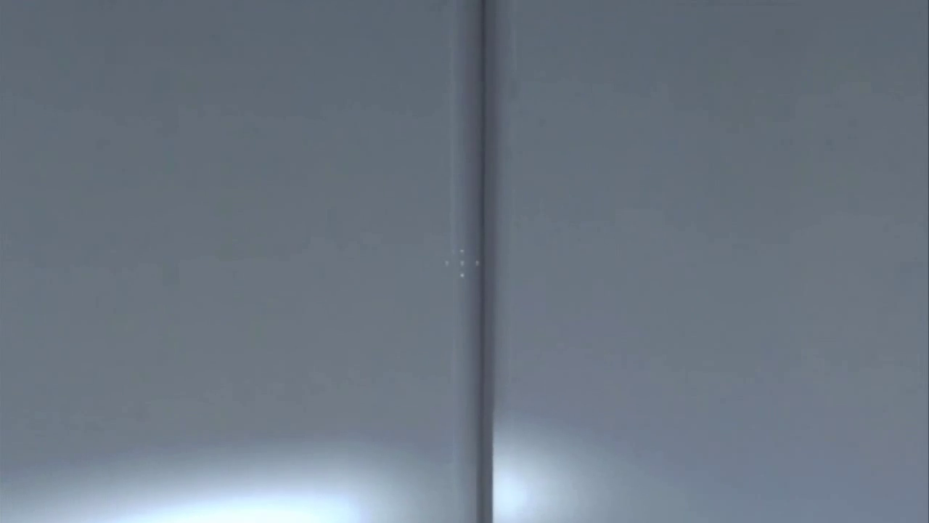